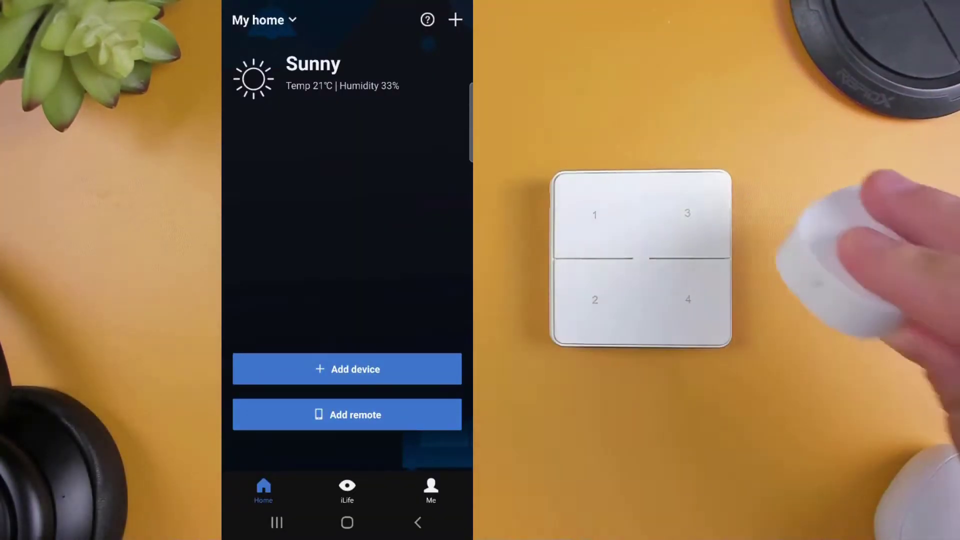
Step: Start adding a Wi-Fi device, accept the privacy terms, and acknowledge the setup-mode warning
{"action": "left_click", "coordinate": [347, 368]}
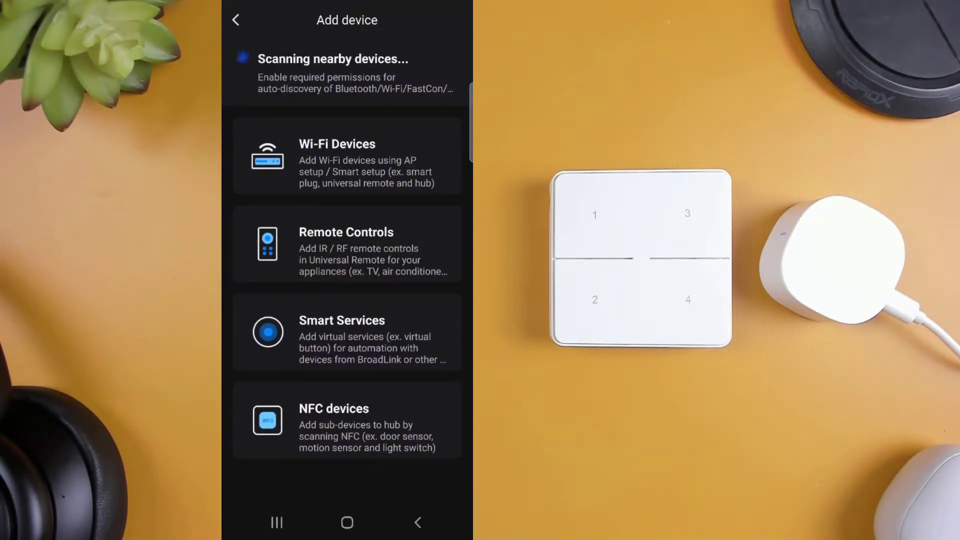
{"action": "left_click", "coordinate": [346, 156]}
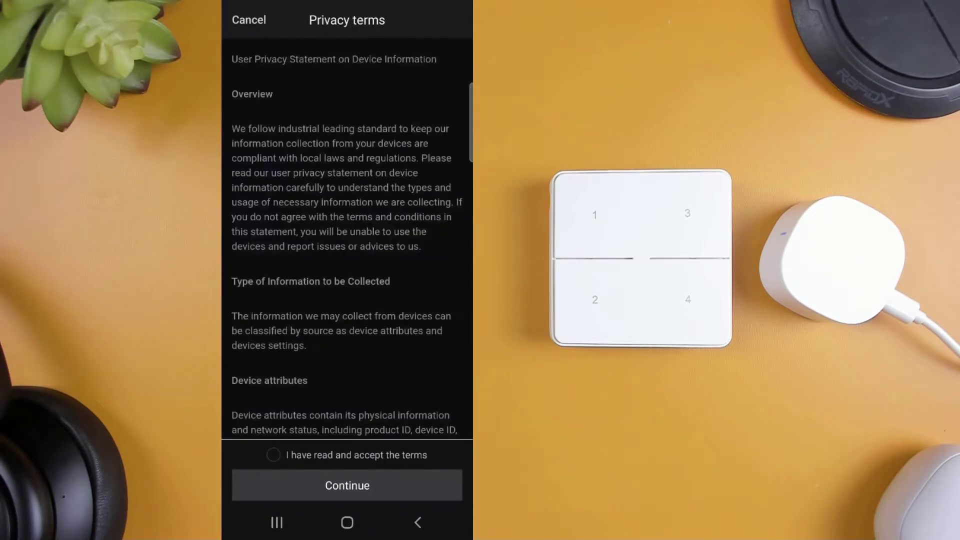
{"action": "left_click", "coordinate": [272, 455]}
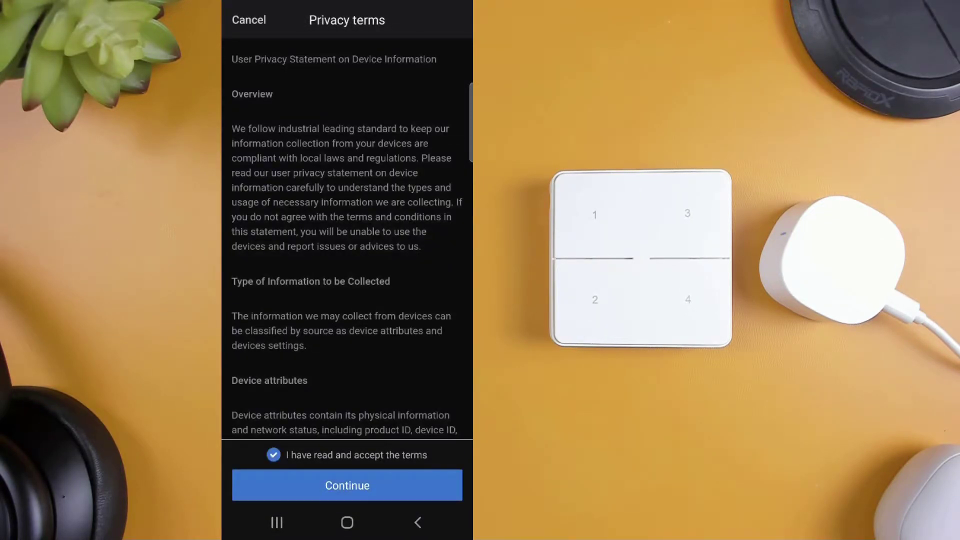
{"action": "left_click", "coordinate": [347, 485]}
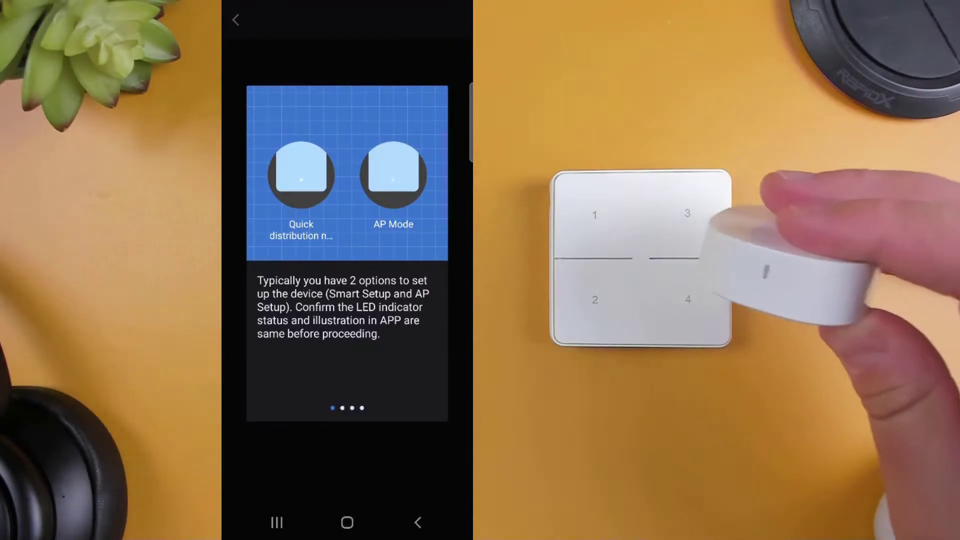
{"action": "scroll", "scroll_direction": "left", "scroll_amount": 3}
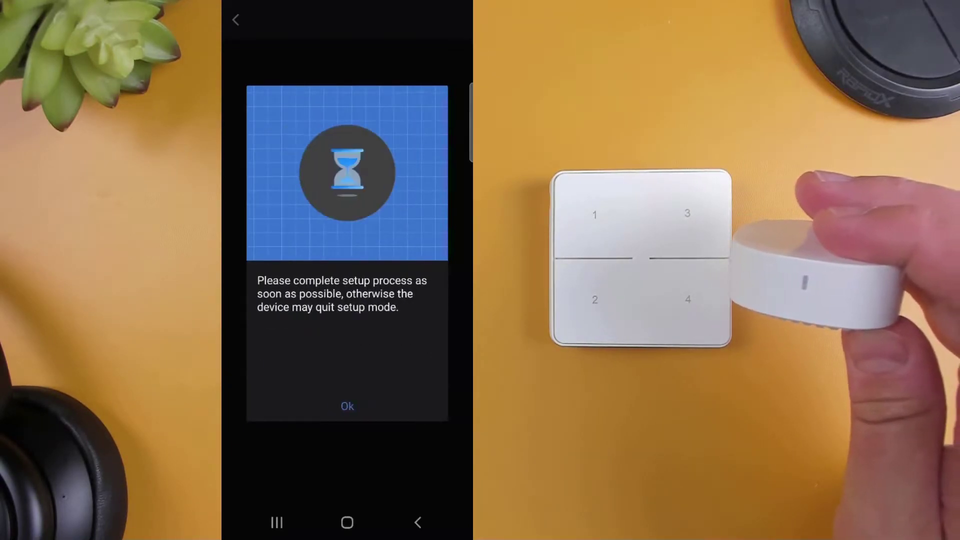
{"action": "left_click", "coordinate": [347, 406]}
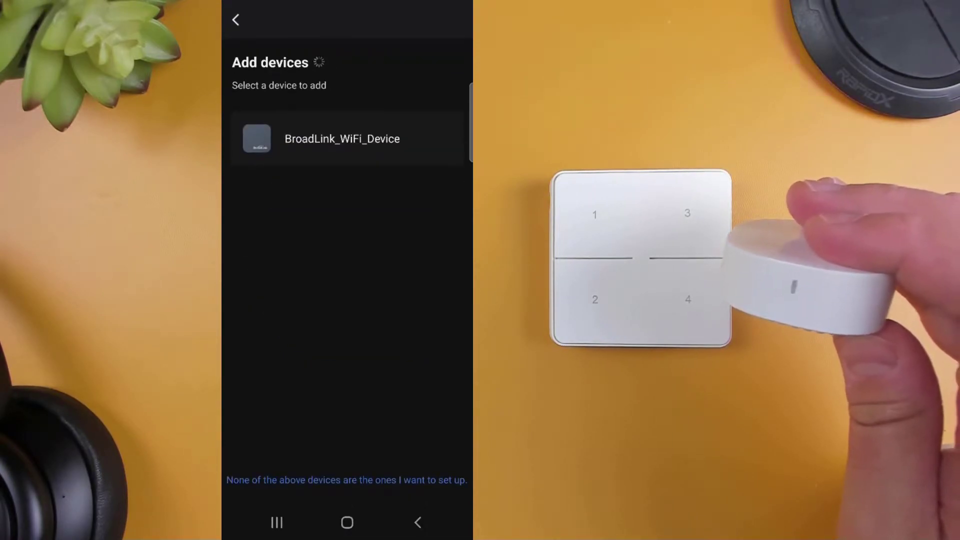
Step: Select BroadLink_WiFi_Device, stay on its hotspot, and pick the home Wi-Fi network for the hub
{"action": "left_click", "coordinate": [342, 138]}
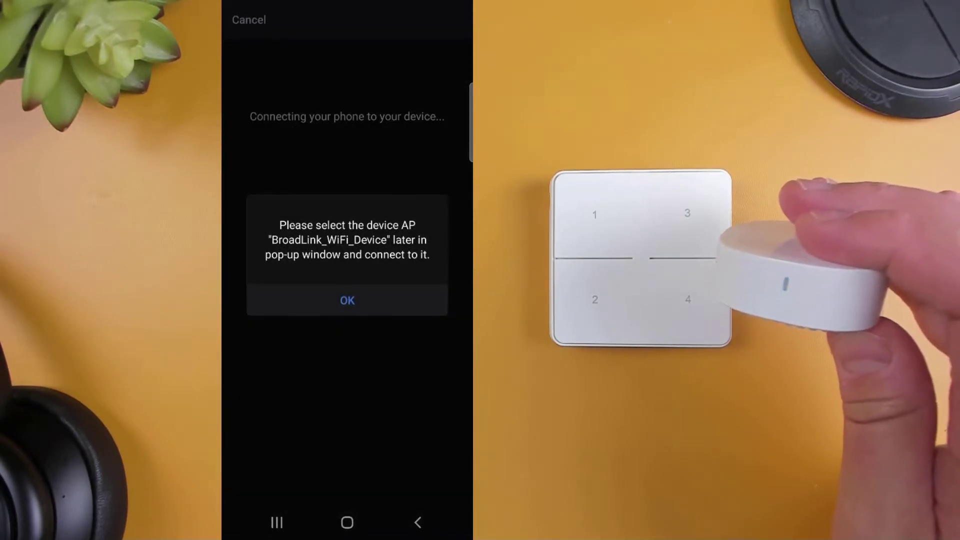
{"action": "left_click", "coordinate": [346, 300]}
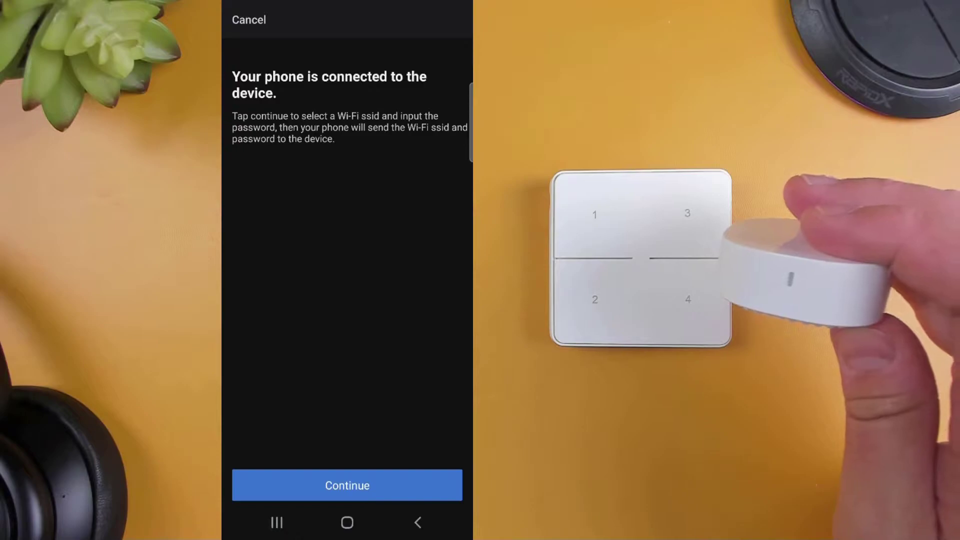
{"action": "left_click", "coordinate": [346, 485]}
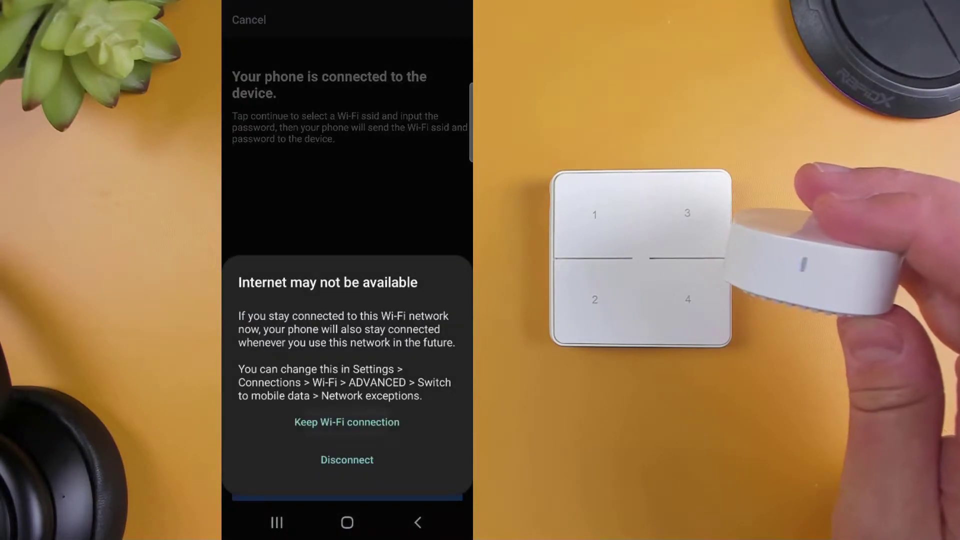
{"action": "left_click", "coordinate": [346, 422]}
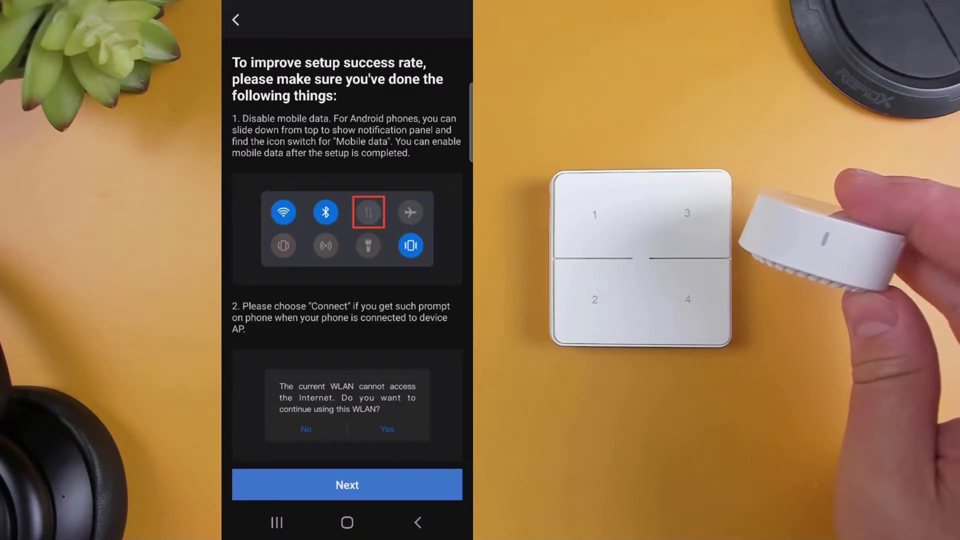
{"action": "left_click", "coordinate": [347, 485]}
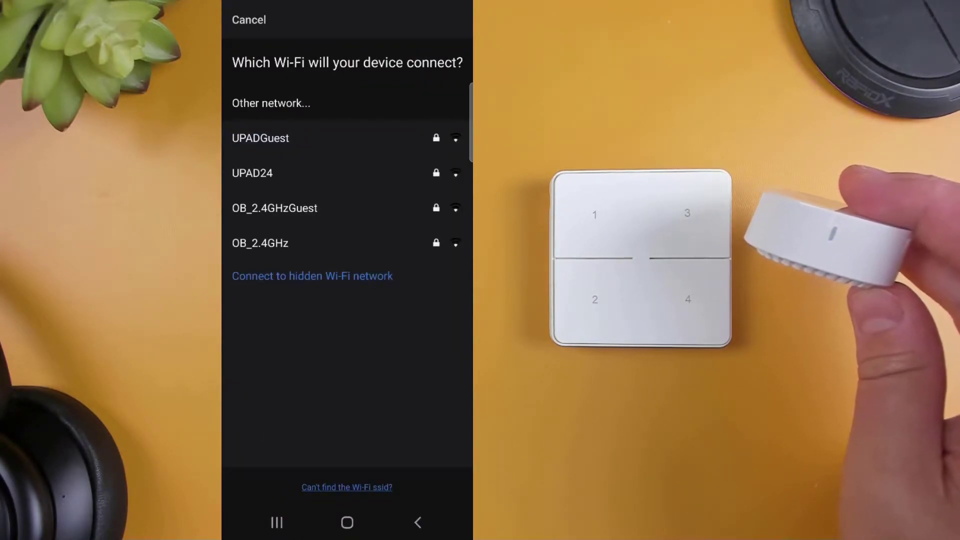
{"action": "left_click", "coordinate": [259, 243]}
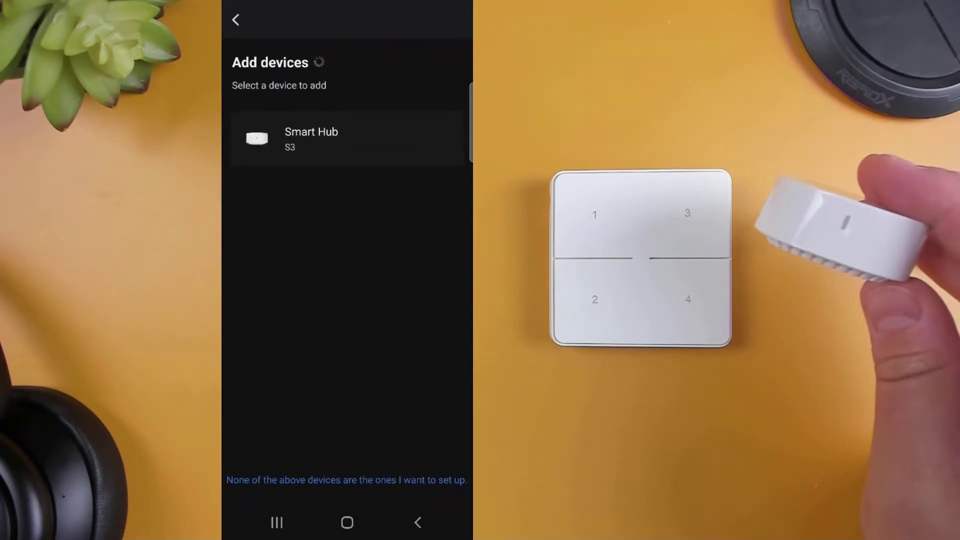
Step: Add Smart Hub to the Family room under its default name and skip the firmware update
{"action": "left_click", "coordinate": [348, 138]}
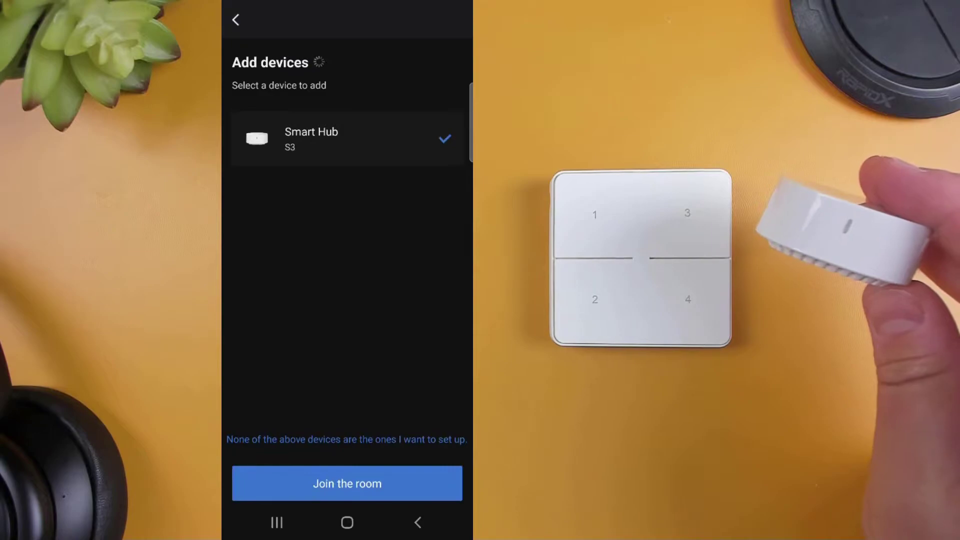
{"action": "left_click", "coordinate": [347, 483]}
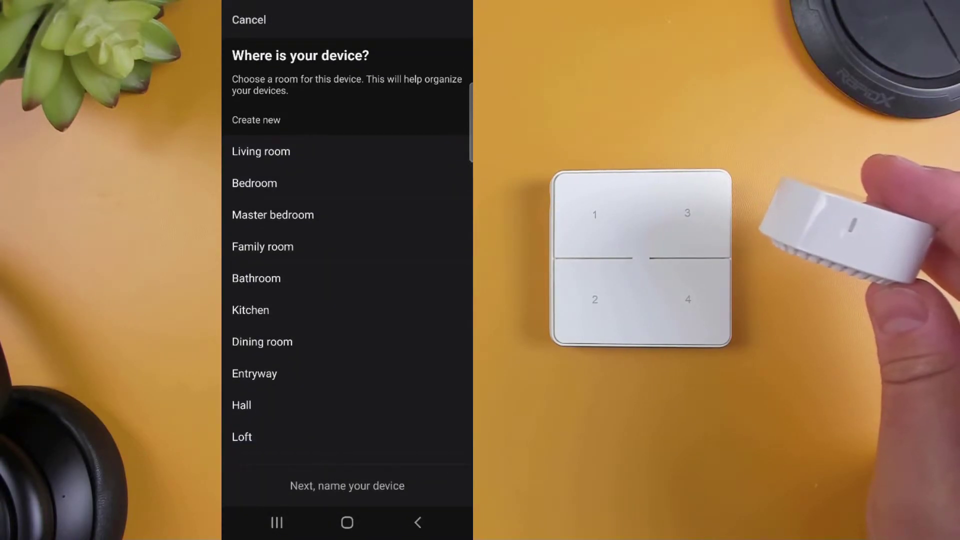
{"action": "left_click", "coordinate": [262, 246]}
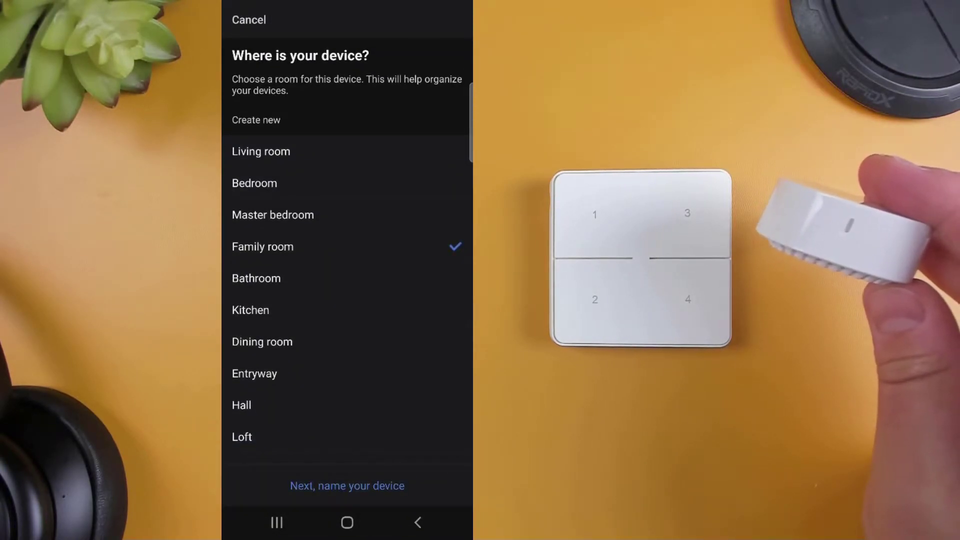
{"action": "left_click", "coordinate": [347, 486]}
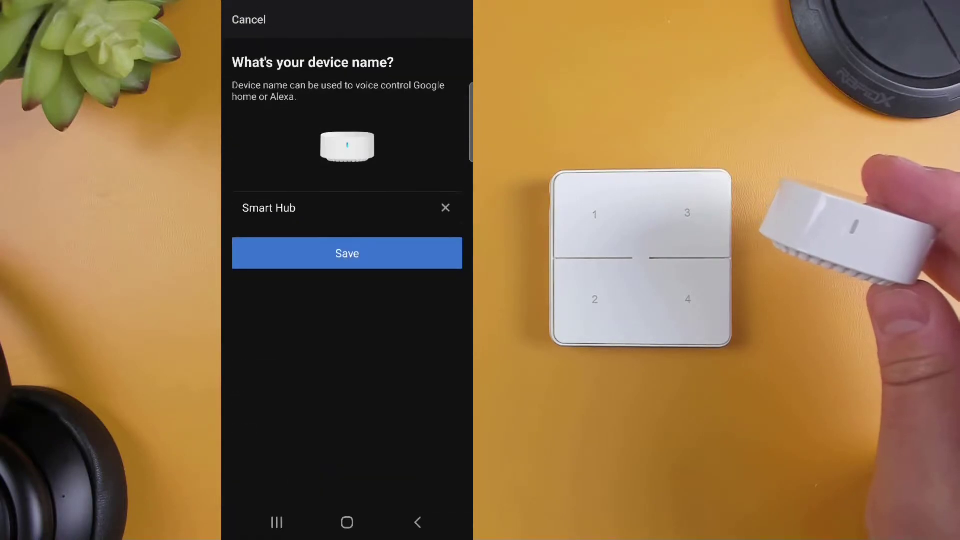
{"action": "left_click", "coordinate": [347, 253]}
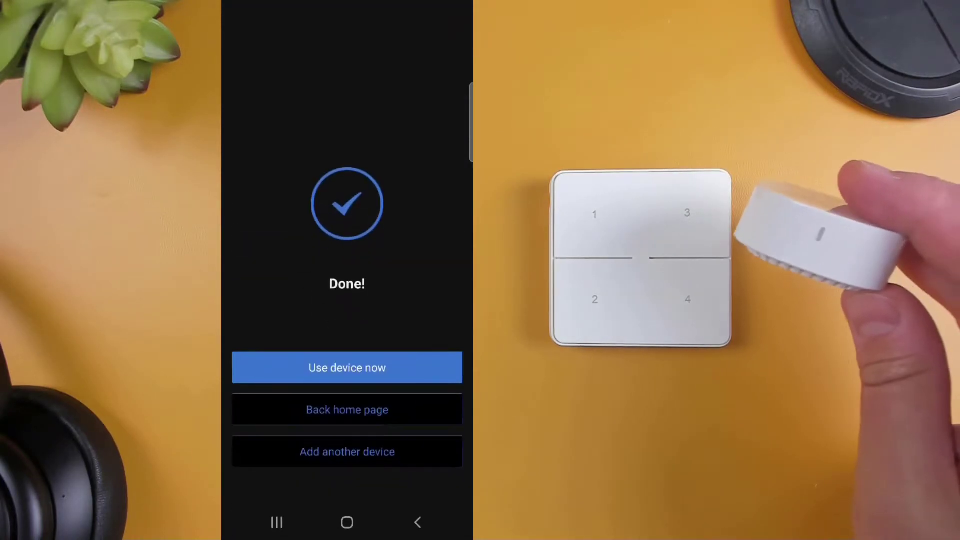
{"action": "left_click", "coordinate": [347, 368]}
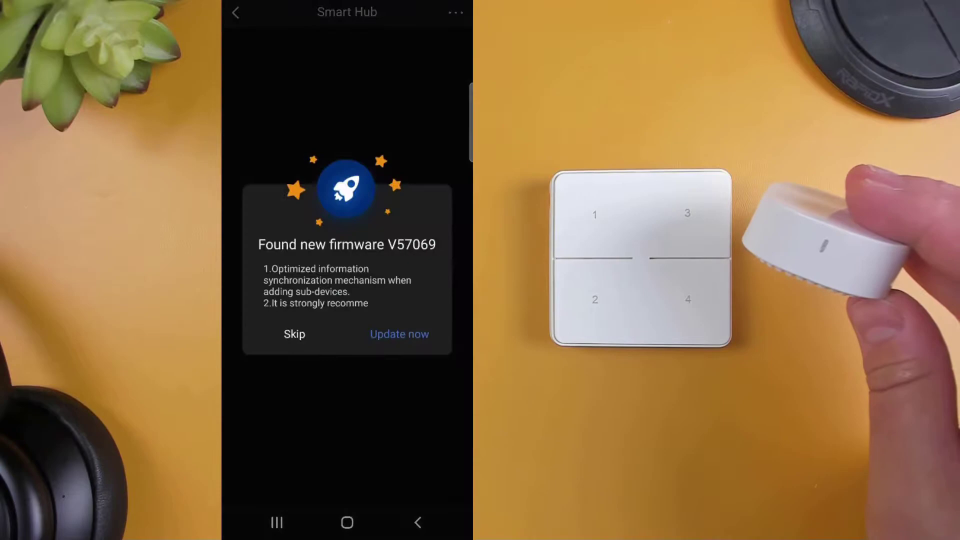
{"action": "left_click", "coordinate": [399, 333]}
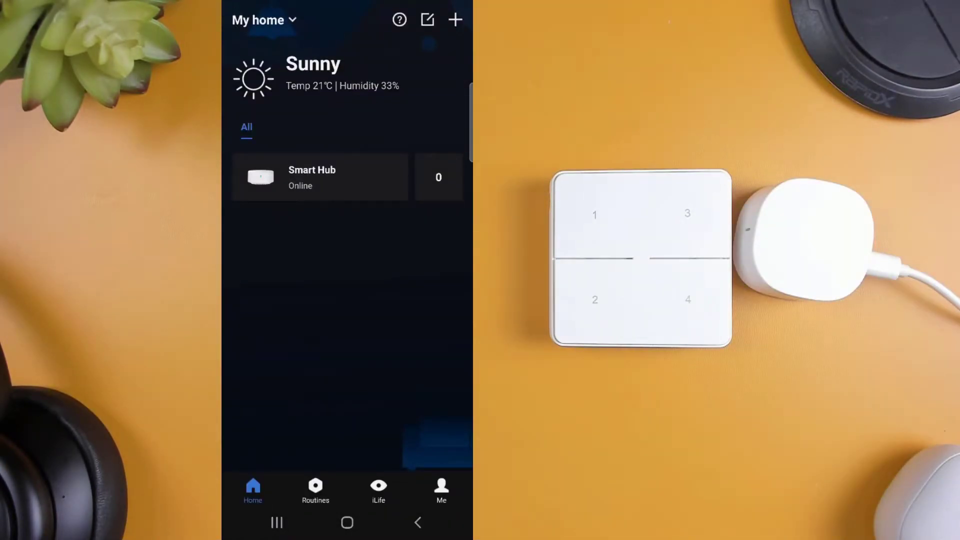
Step: Add a Smart Button in the Family room, keeping the default names for its four buttons
{"action": "left_click", "coordinate": [455, 19]}
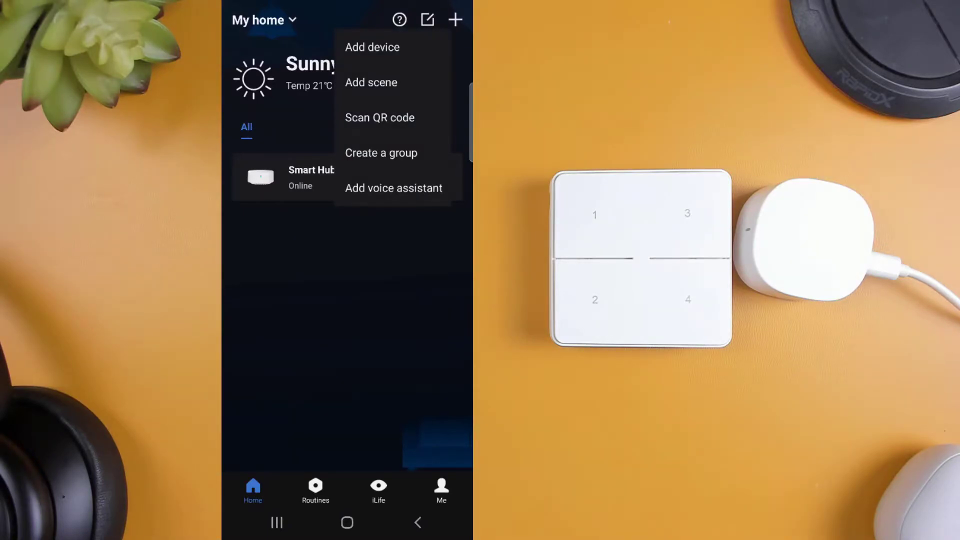
{"action": "left_click", "coordinate": [379, 117]}
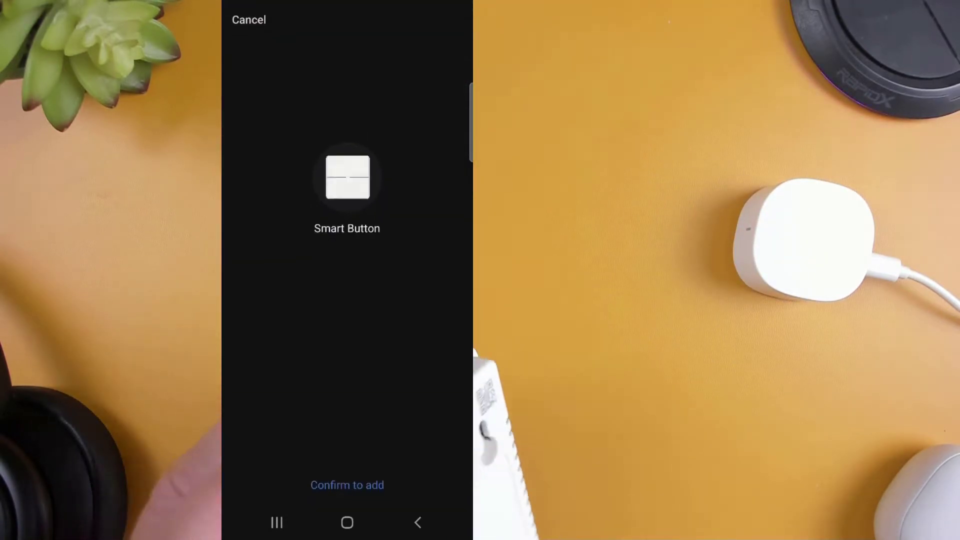
{"action": "left_click", "coordinate": [346, 485]}
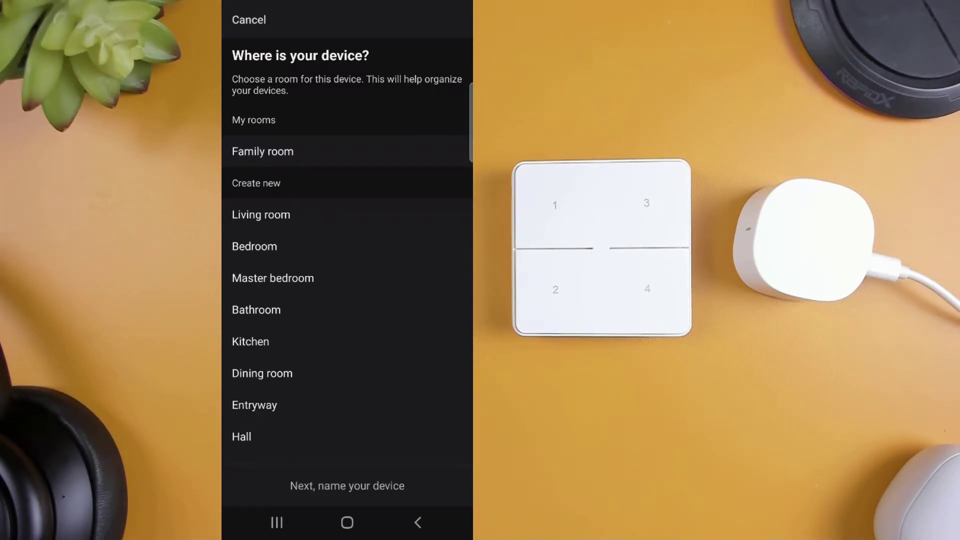
{"action": "left_click", "coordinate": [347, 486]}
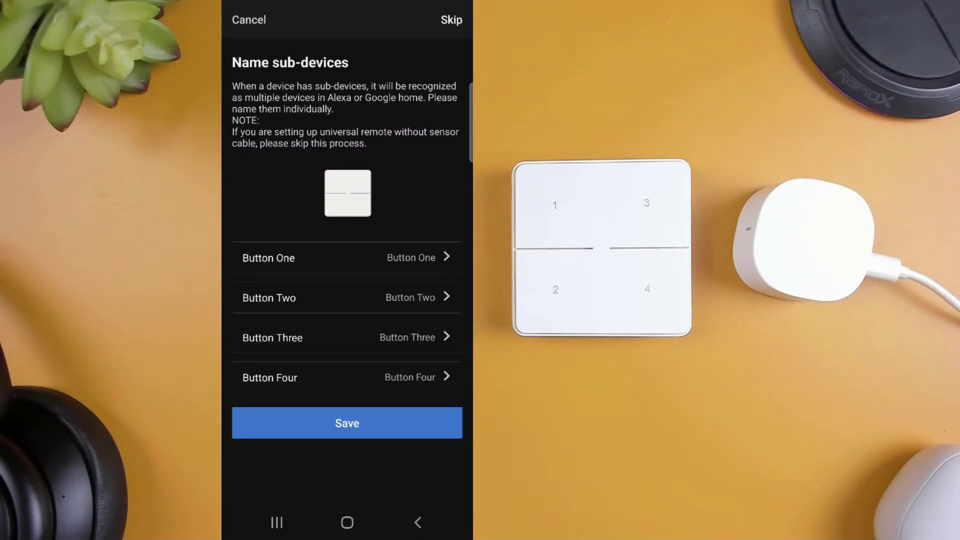
{"action": "left_click", "coordinate": [346, 423]}
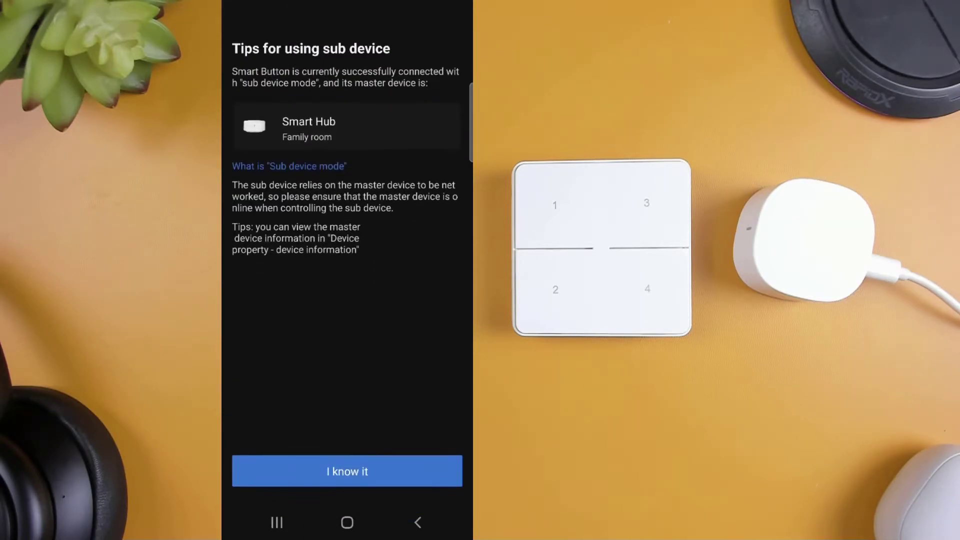
Step: Dismiss the sub-device tips and confirm the Smart Button has been reset for pairing
{"action": "left_click", "coordinate": [347, 472]}
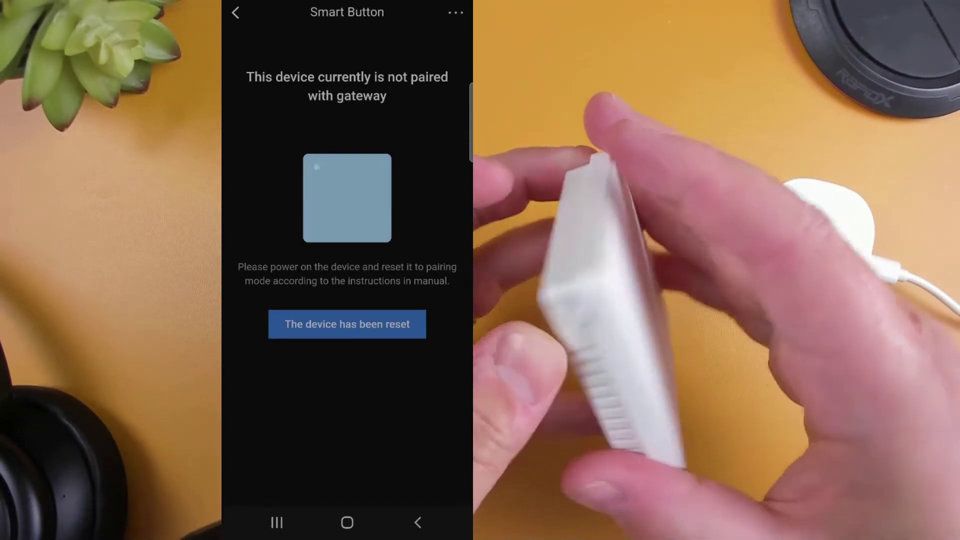
{"action": "left_click", "coordinate": [346, 324]}
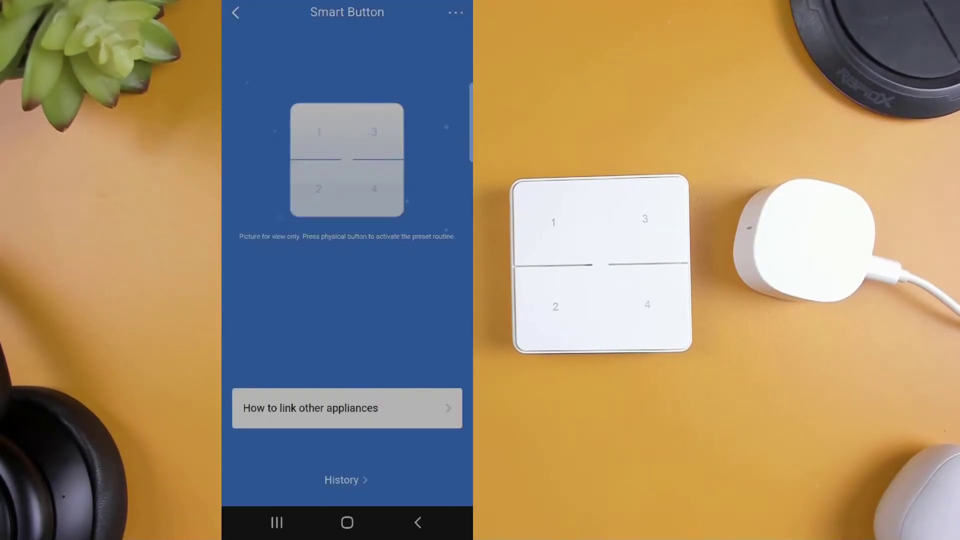
{"action": "left_click", "coordinate": [235, 12]}
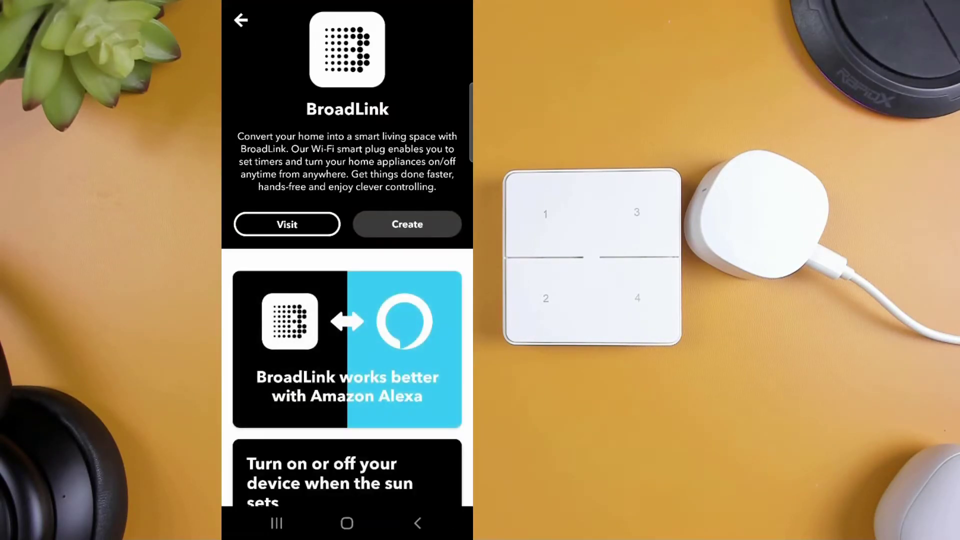
Step: Create an applet where a BroadLink button press switches on Family Room Light via SmartThings
{"action": "left_click", "coordinate": [407, 224]}
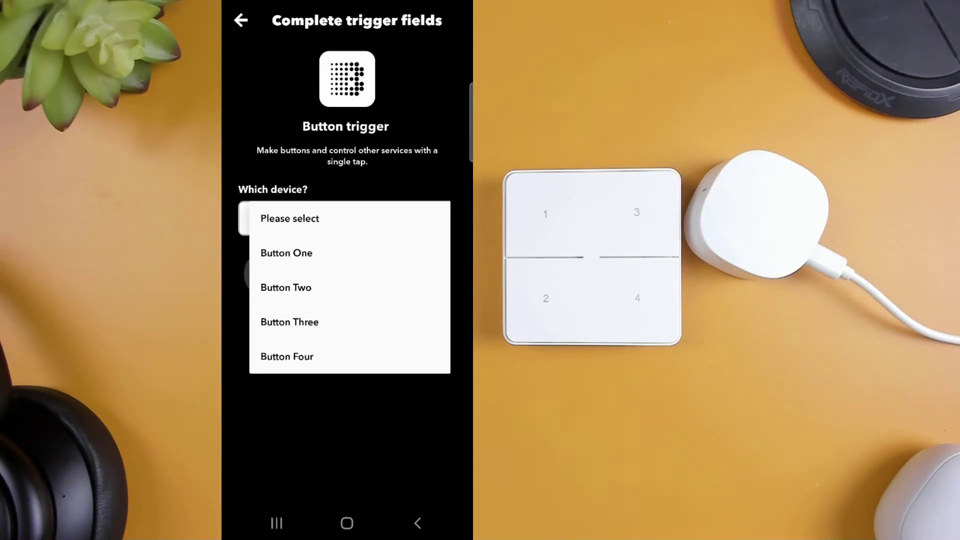
{"action": "left_click", "coordinate": [286, 254]}
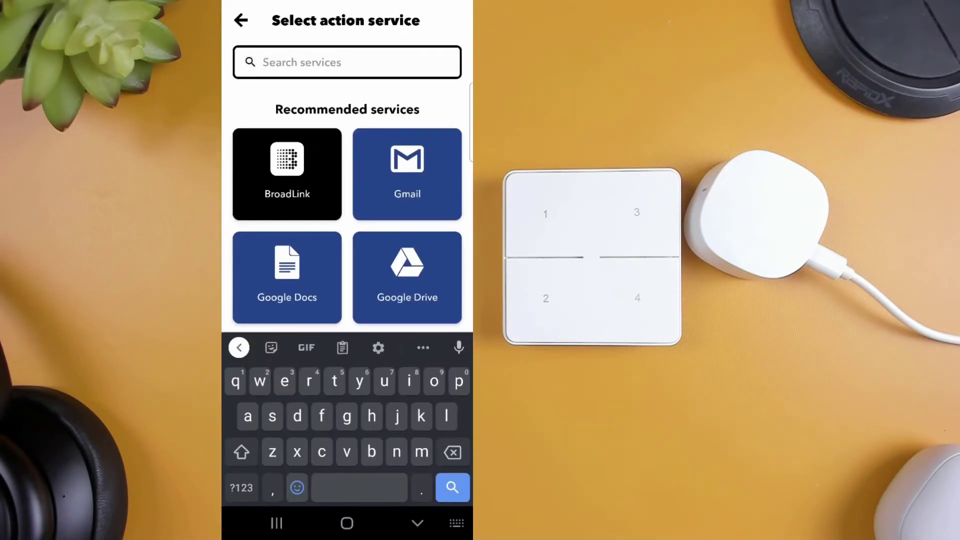
{"action": "type", "text": "smartt"}
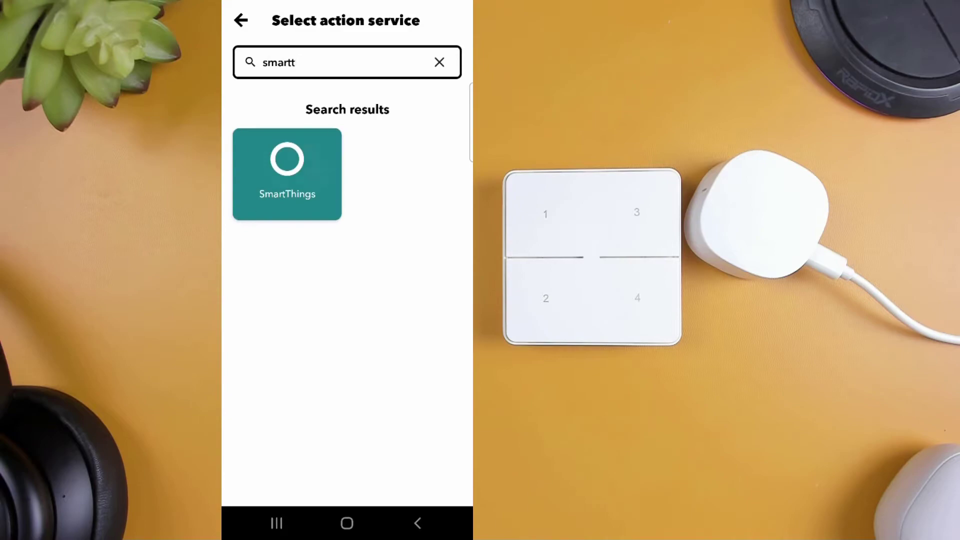
{"action": "left_click", "coordinate": [287, 174]}
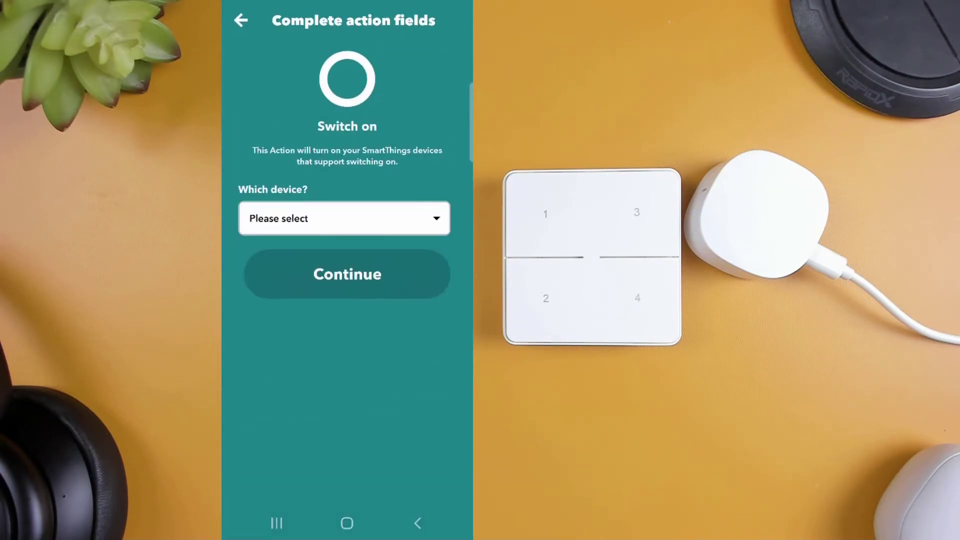
{"action": "left_click", "coordinate": [343, 218]}
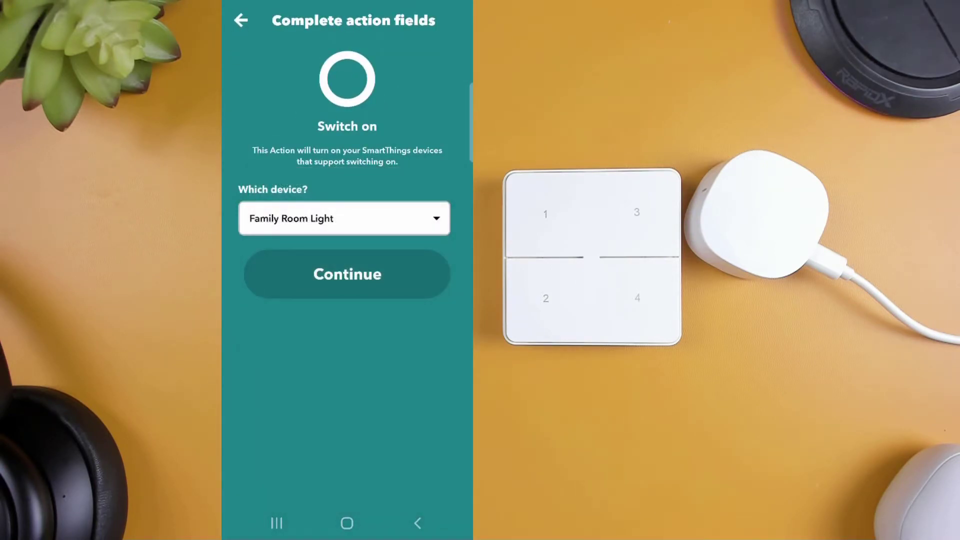
{"action": "left_click", "coordinate": [346, 274]}
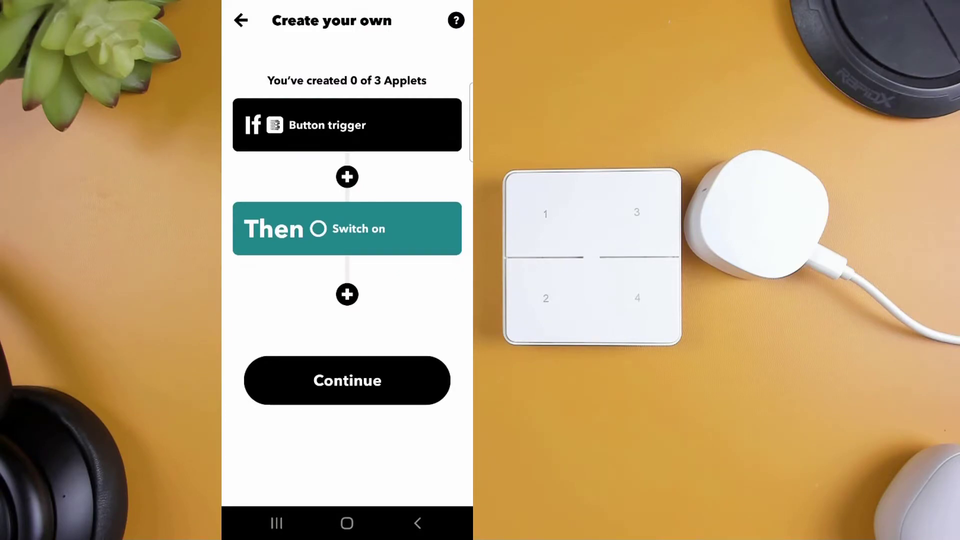
Step: Save the light-on applet and build one where a button press switches Family Room Light off
{"action": "left_click", "coordinate": [346, 379]}
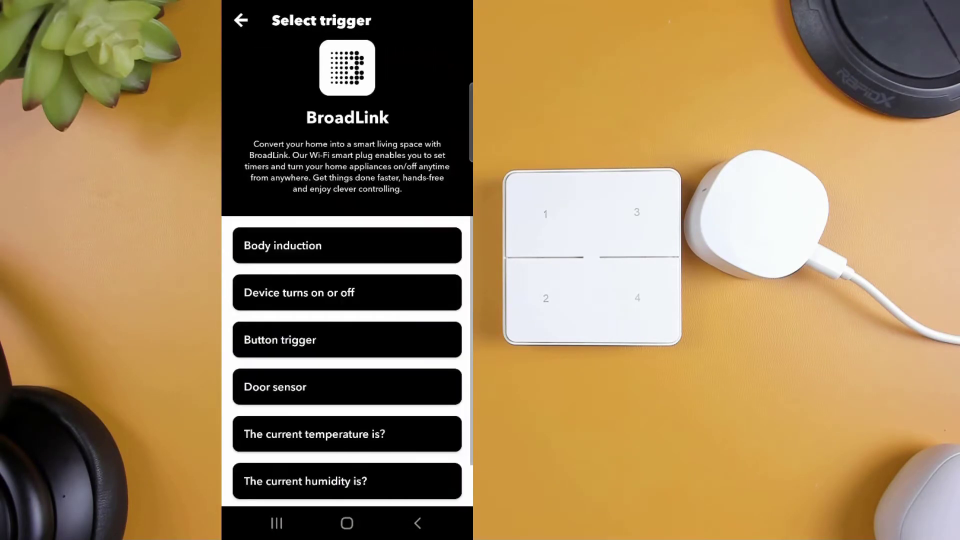
{"action": "left_click", "coordinate": [346, 340]}
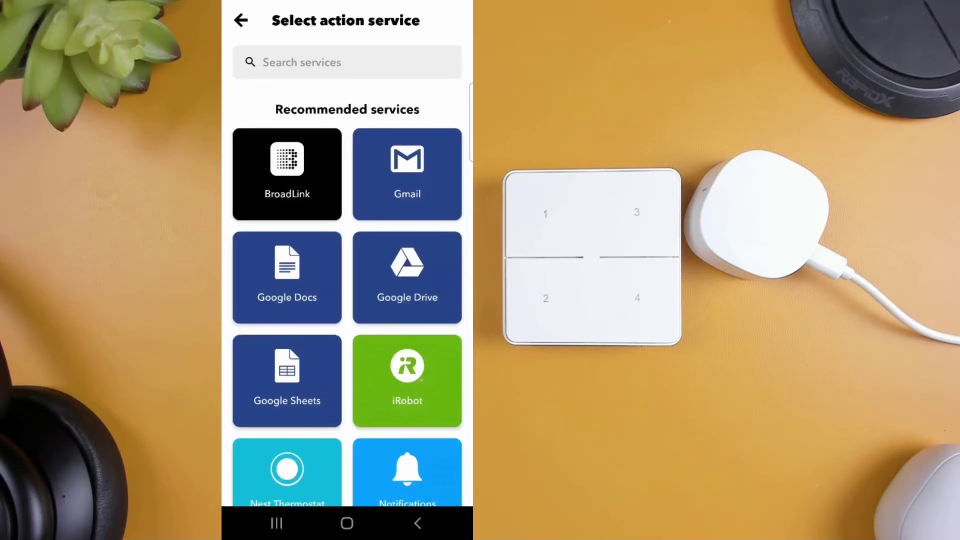
{"action": "type", "text": "smartt"}
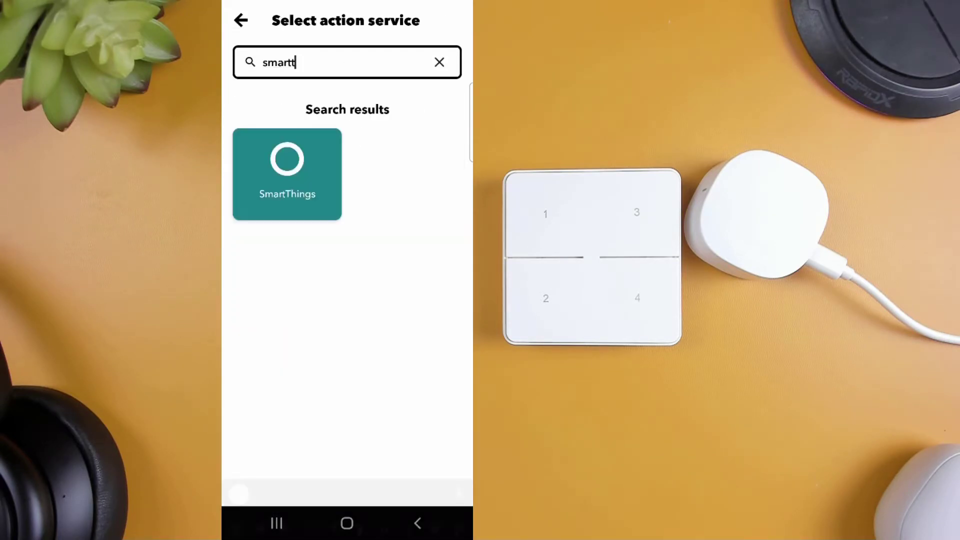
{"action": "left_click", "coordinate": [286, 174]}
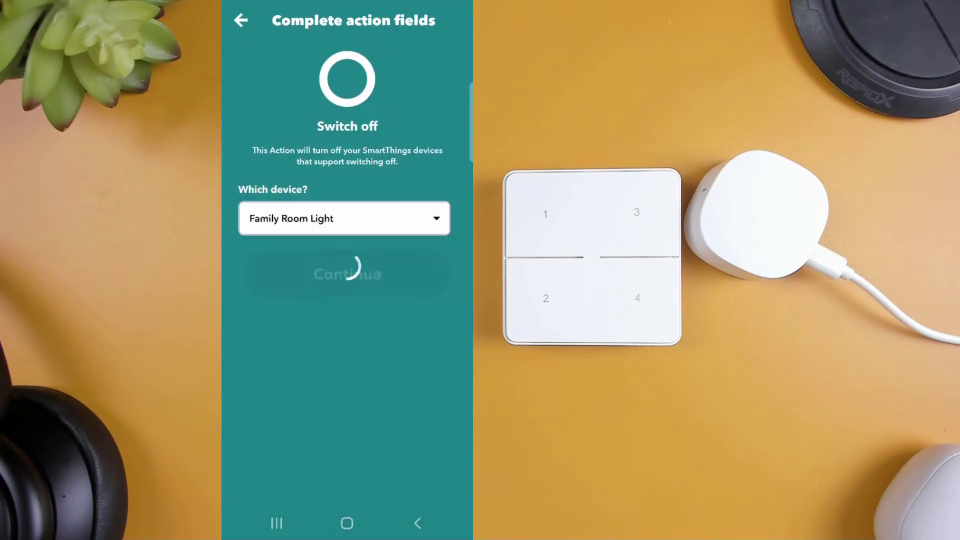
{"action": "left_click", "coordinate": [346, 274]}
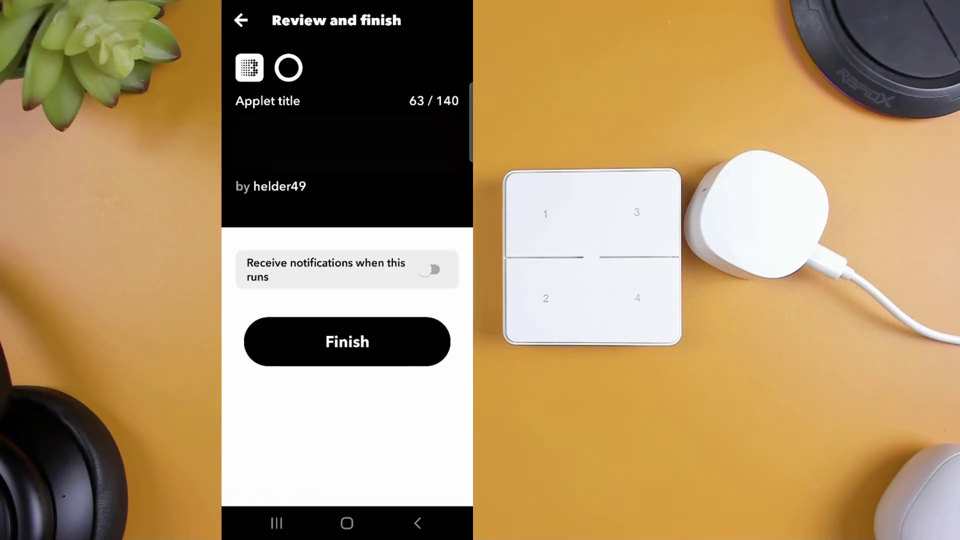
{"action": "left_click", "coordinate": [347, 341]}
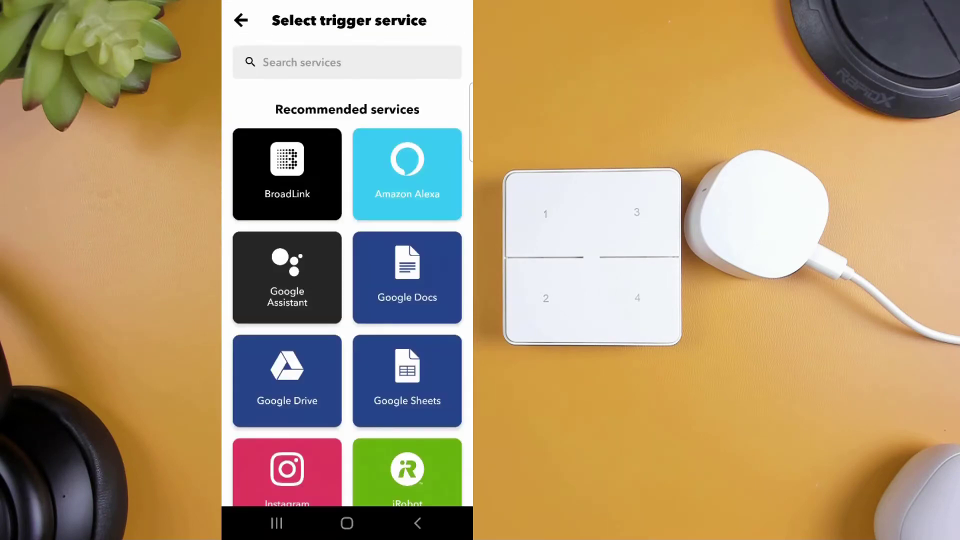
Step: Build and finish a BroadLink Button Three trigger with a SmartThings Lock Front Door action
{"action": "left_click", "coordinate": [286, 173]}
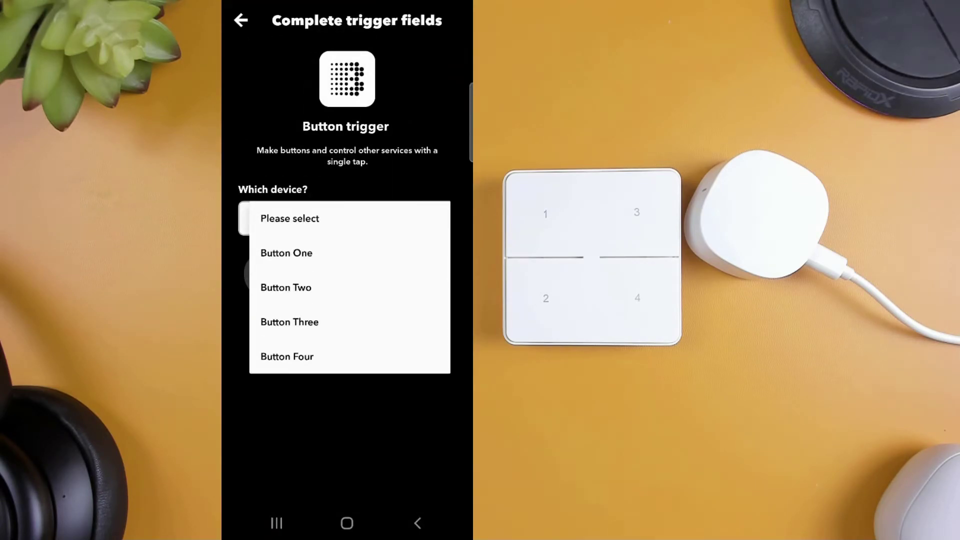
{"action": "left_click", "coordinate": [289, 322]}
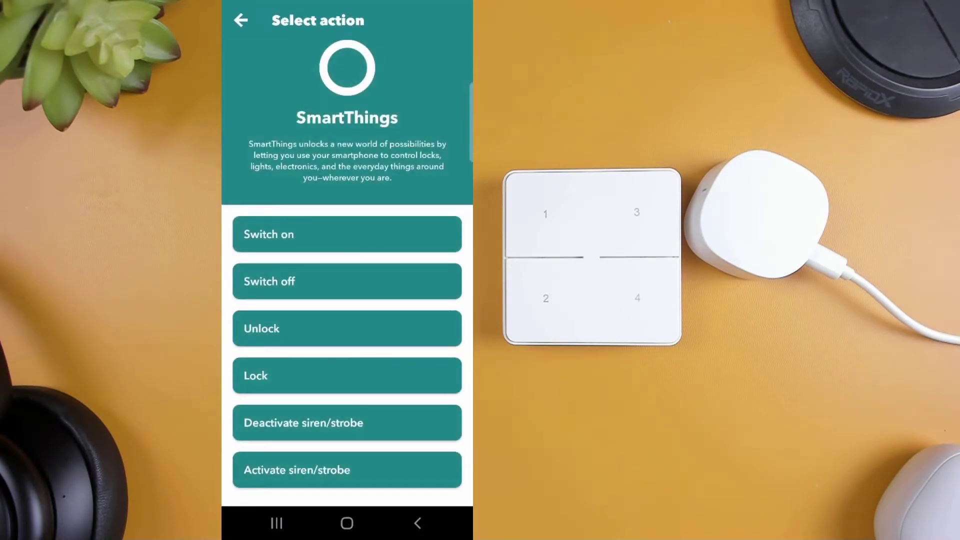
{"action": "left_click", "coordinate": [346, 376]}
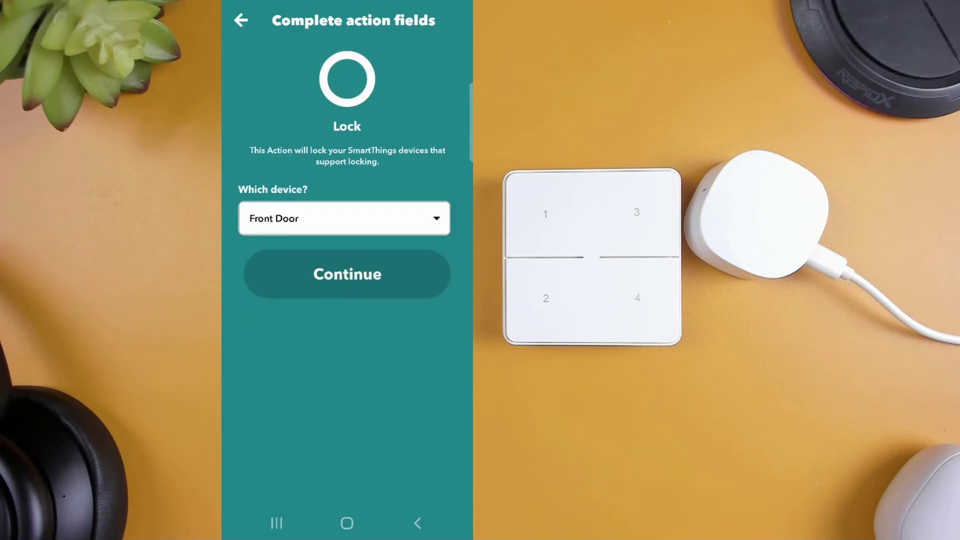
{"action": "left_click", "coordinate": [346, 274]}
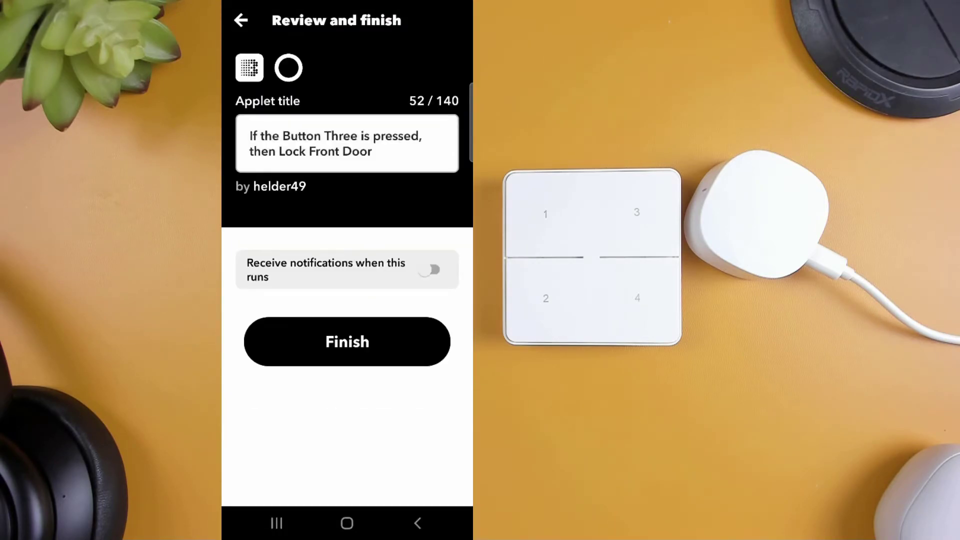
{"action": "left_click", "coordinate": [346, 341]}
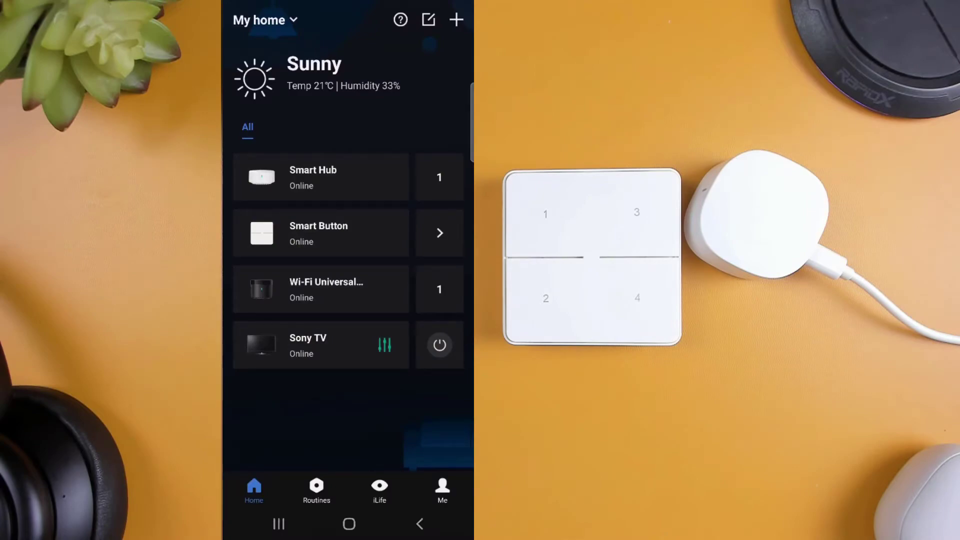
Step: Add a routine where Button4 pressed toggles the Family room Sony TV power, then edit its name
{"action": "left_click", "coordinate": [316, 490]}
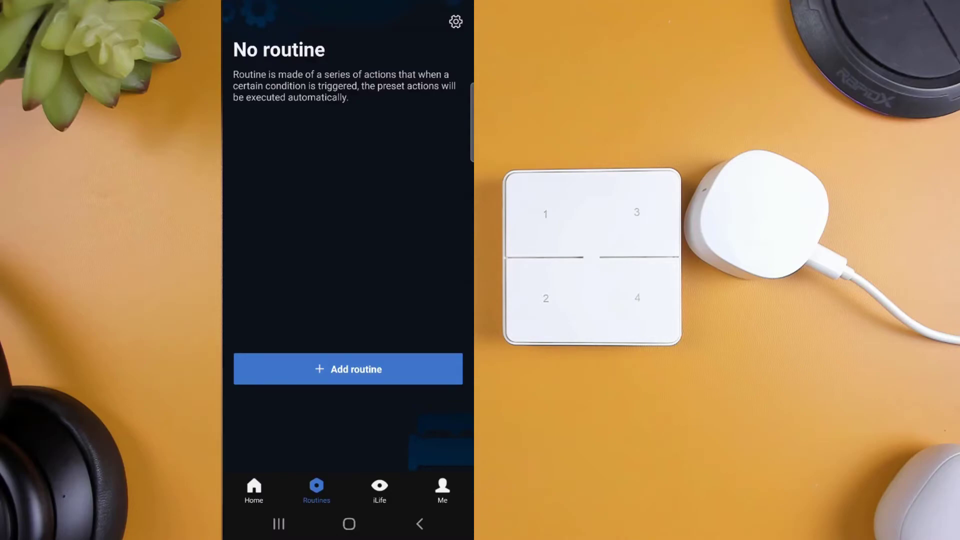
{"action": "left_click", "coordinate": [347, 368]}
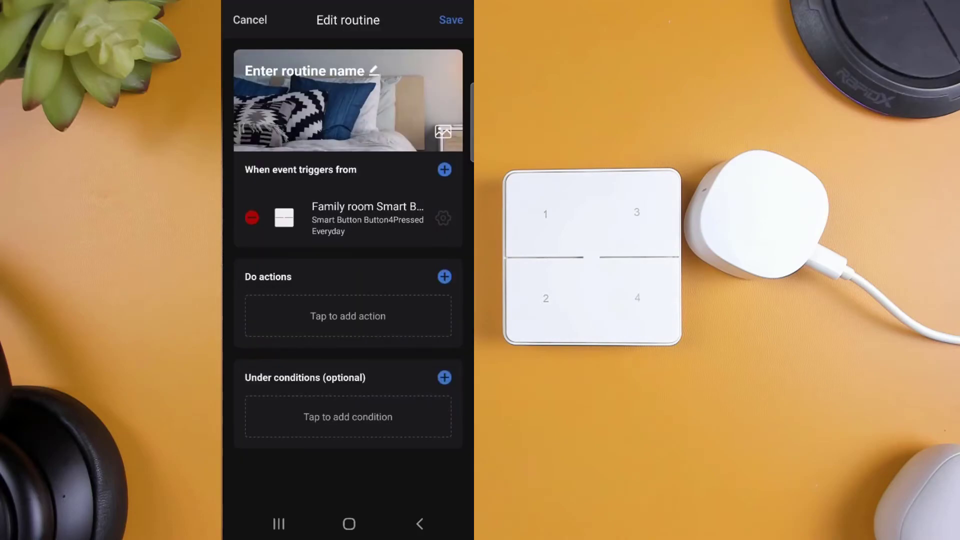
{"action": "left_click", "coordinate": [347, 317]}
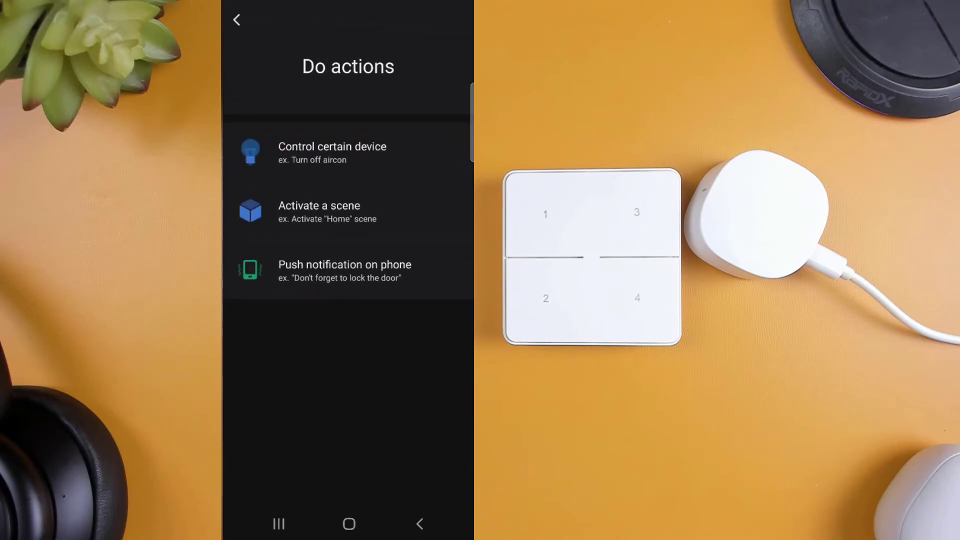
{"action": "left_click", "coordinate": [332, 152]}
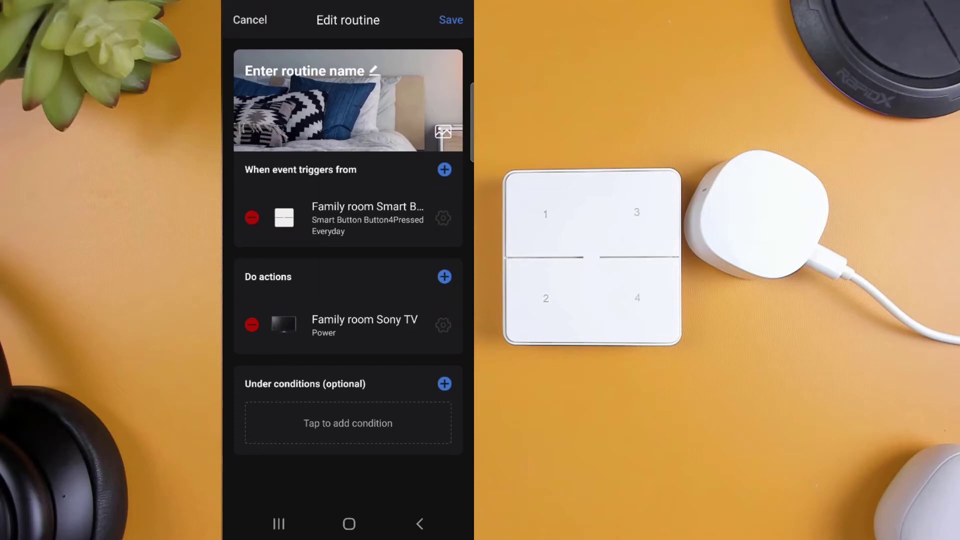
{"action": "left_click", "coordinate": [309, 71]}
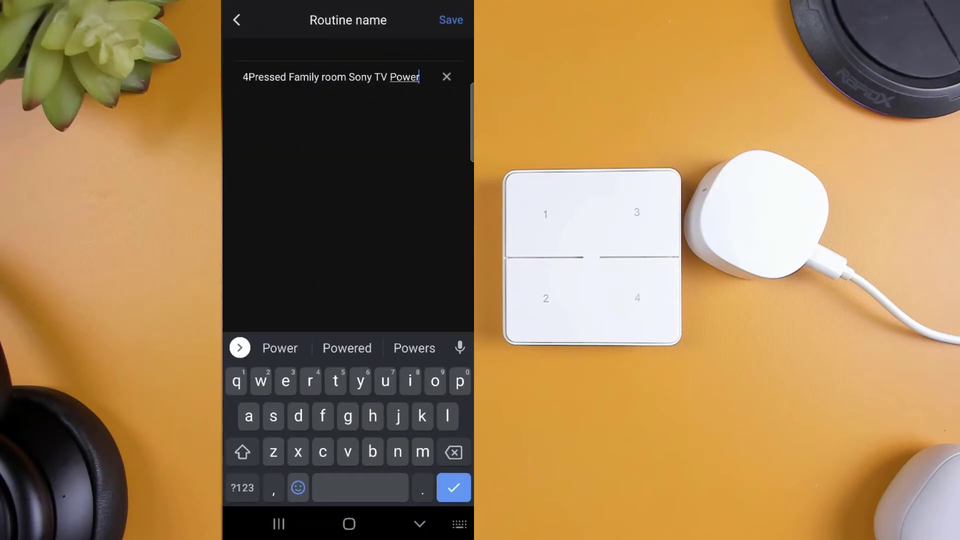